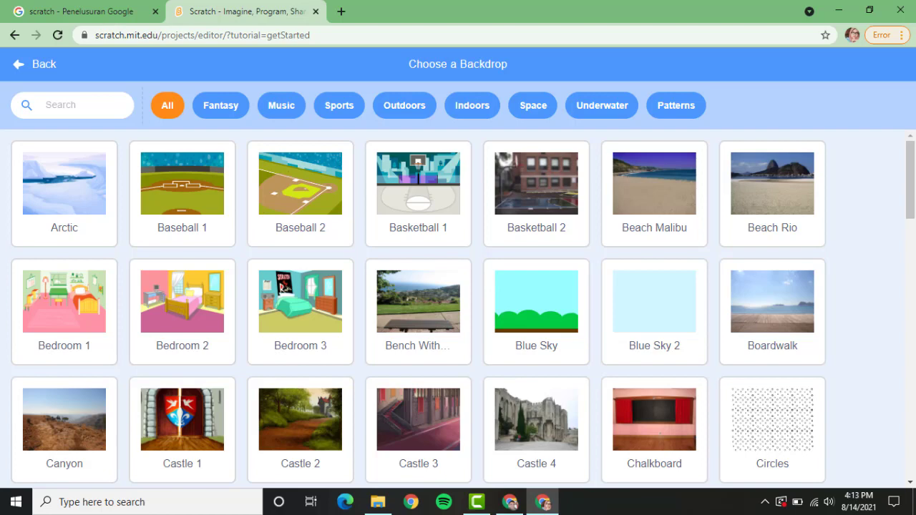
Pick the red brick Wall 1 backdrop from the Outdoors backdrop category.
{"action": "left_click", "coordinate": [34, 64]}
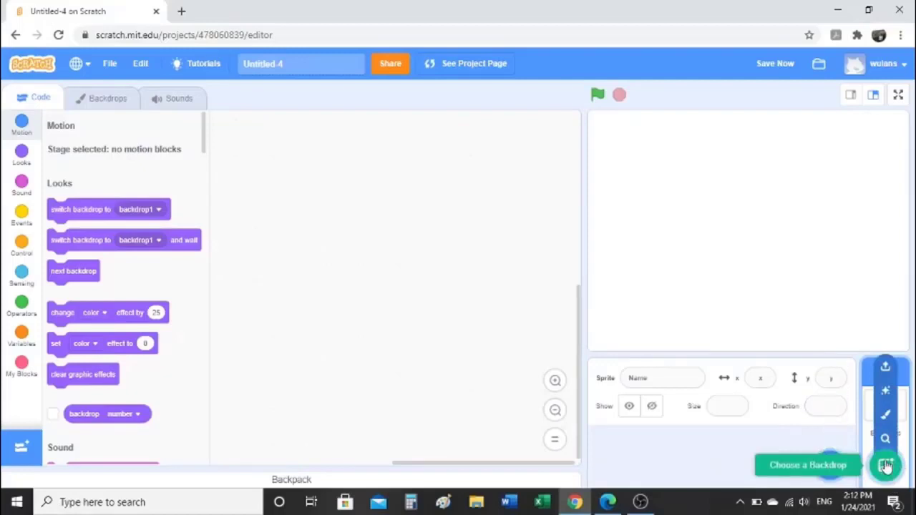
{"action": "left_click", "coordinate": [885, 465]}
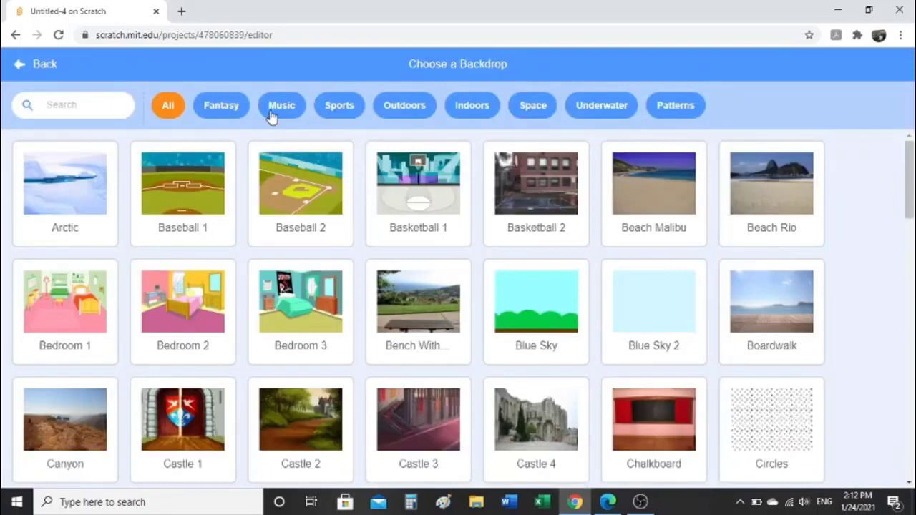
{"action": "mouse_move", "coordinate": [404, 105]}
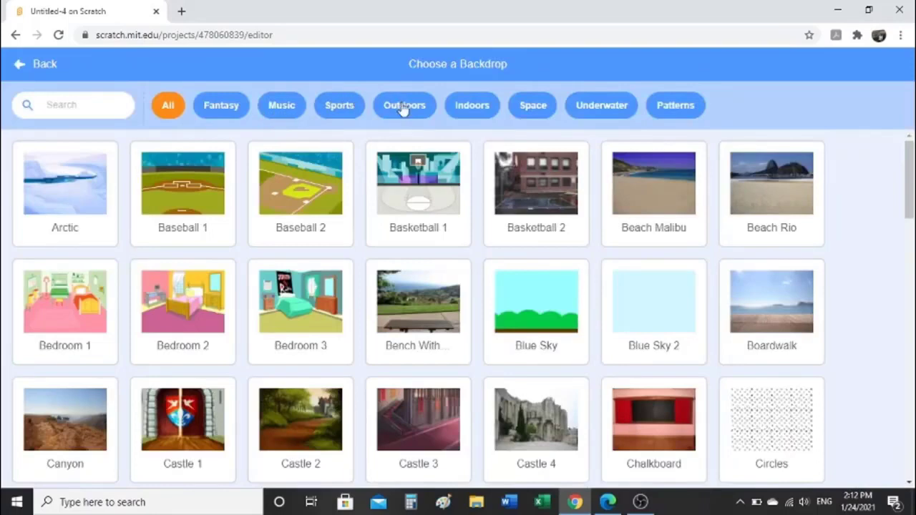
{"action": "left_click", "coordinate": [405, 105]}
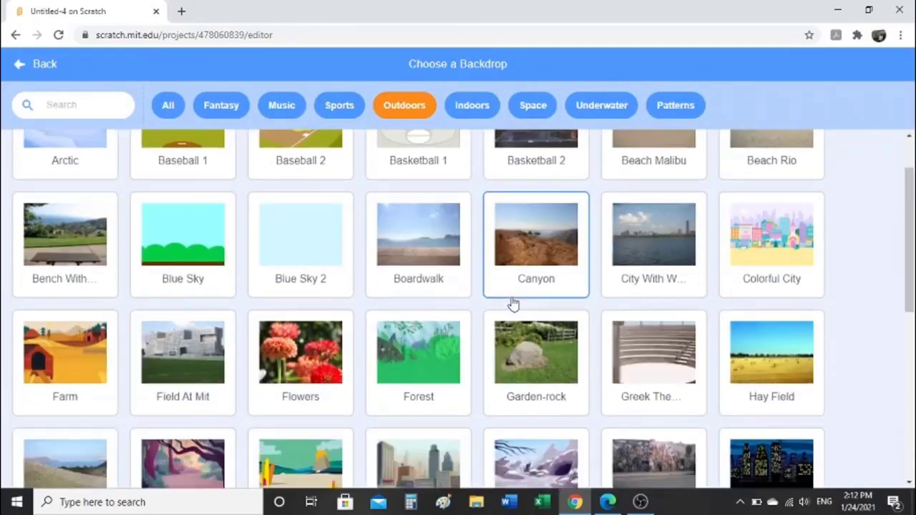
{"action": "scroll", "scroll_direction": "down", "scroll_amount": 3}
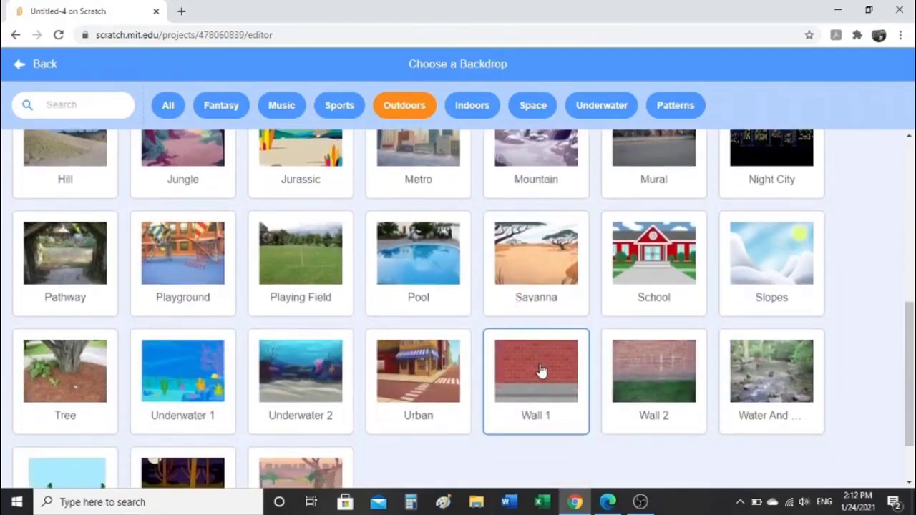
{"action": "mouse_move", "coordinate": [538, 376]}
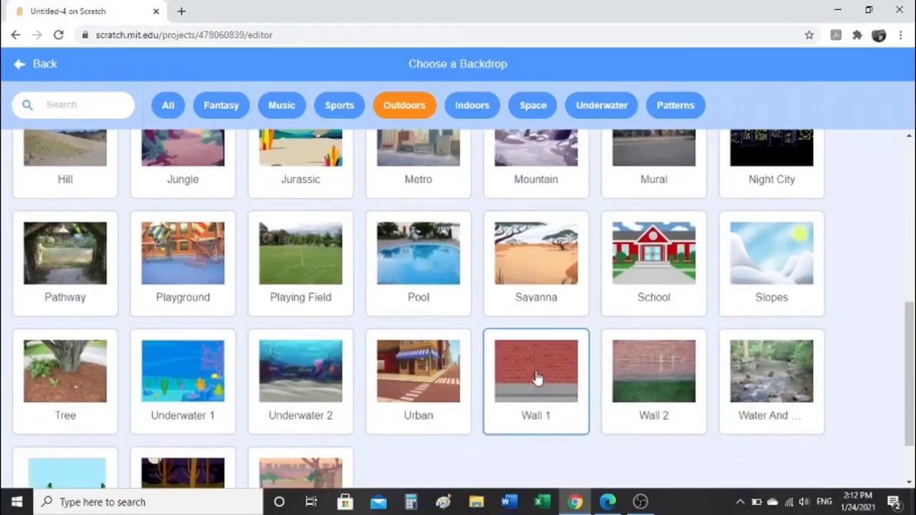
{"action": "left_click", "coordinate": [536, 370]}
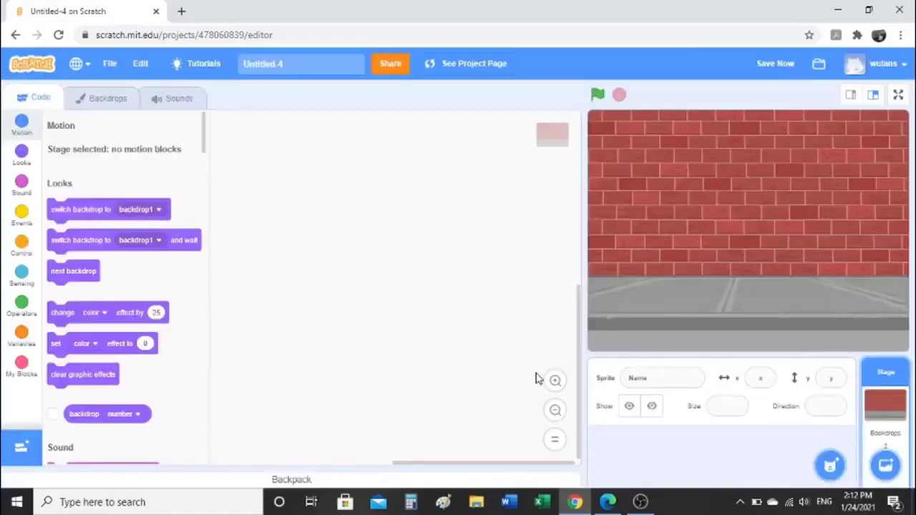
{"action": "mouse_move", "coordinate": [698, 326]}
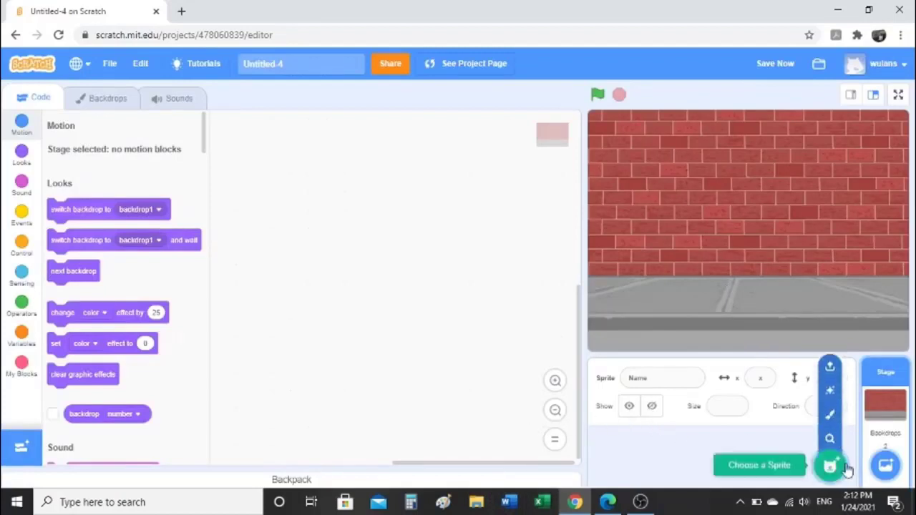
Add the Bear-walking sprite from the Animals library and set its size to 80.
{"action": "left_click", "coordinate": [830, 466]}
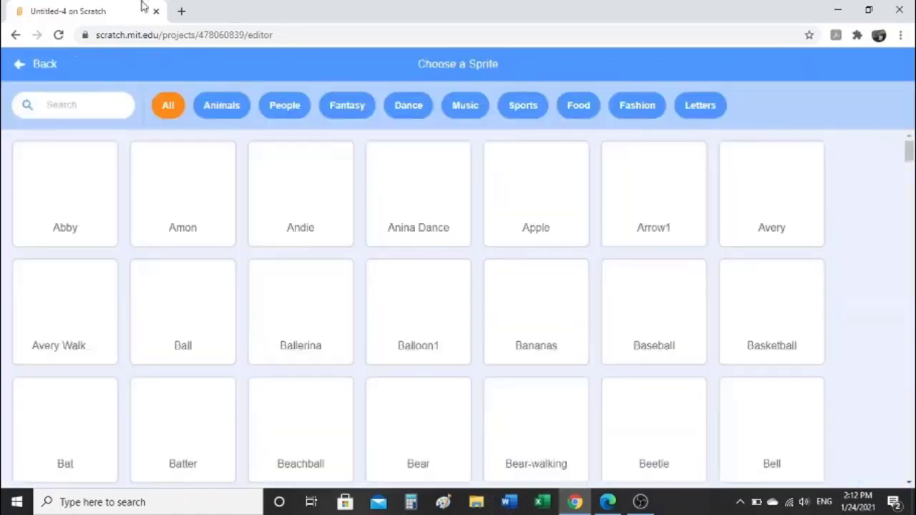
{"action": "left_click", "coordinate": [221, 105]}
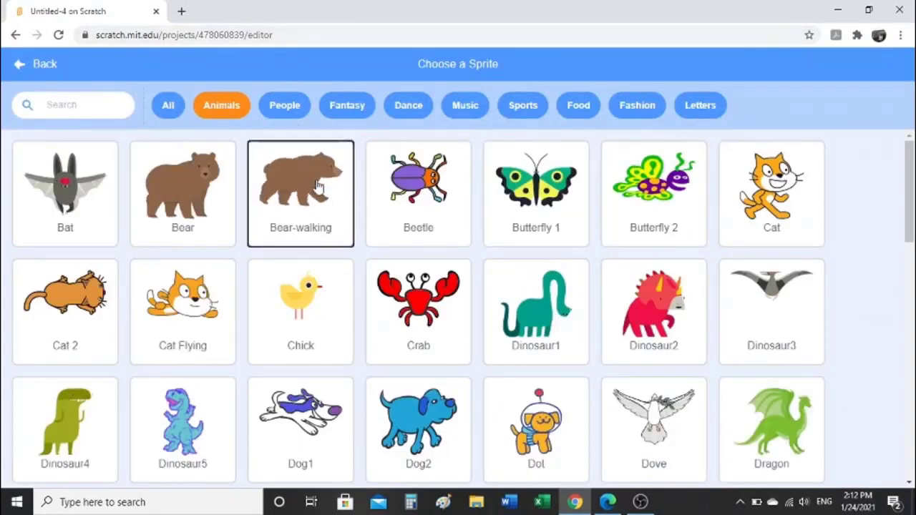
{"action": "left_click", "coordinate": [299, 186]}
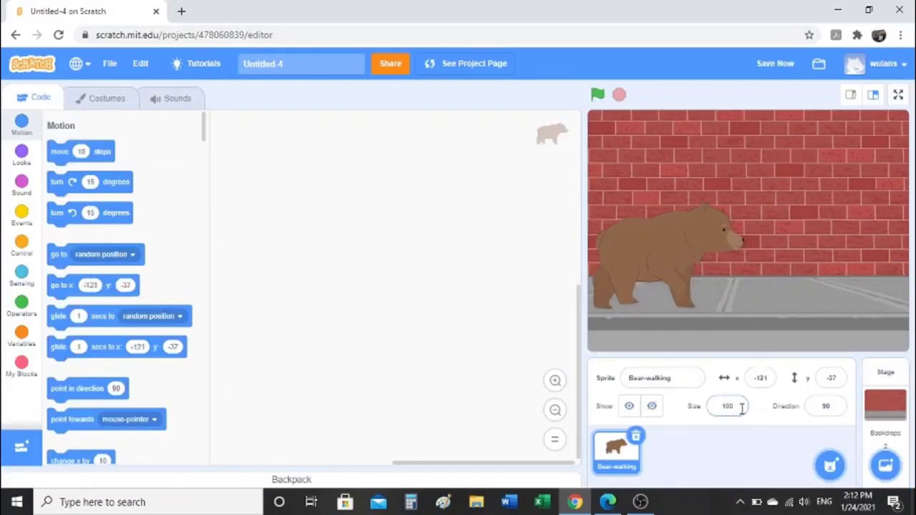
{"action": "left_click", "coordinate": [727, 405]}
{"action": "type", "text": "80"}
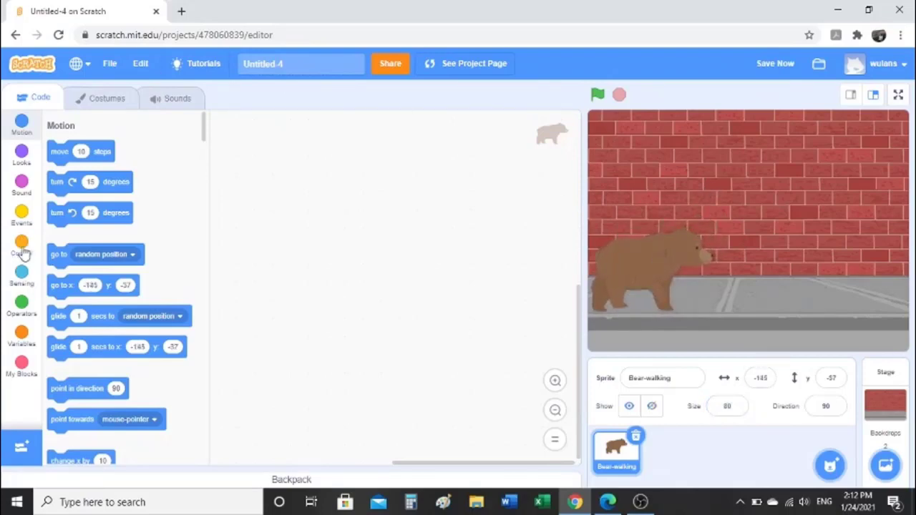
Start the bear's script with a 'when green flag clicked' event block and test it.
{"action": "left_click", "coordinate": [21, 215]}
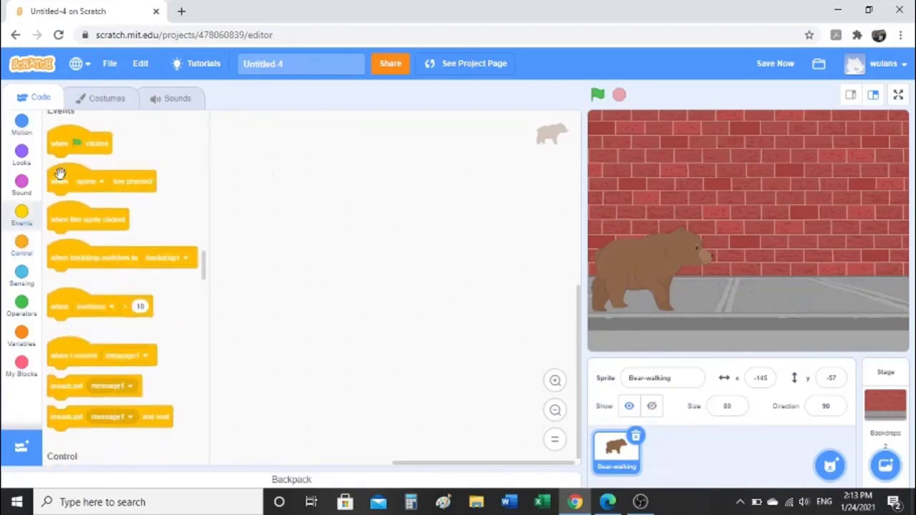
{"action": "left_click_drag", "start_coordinate": [79, 143], "coordinate": [261, 128]}
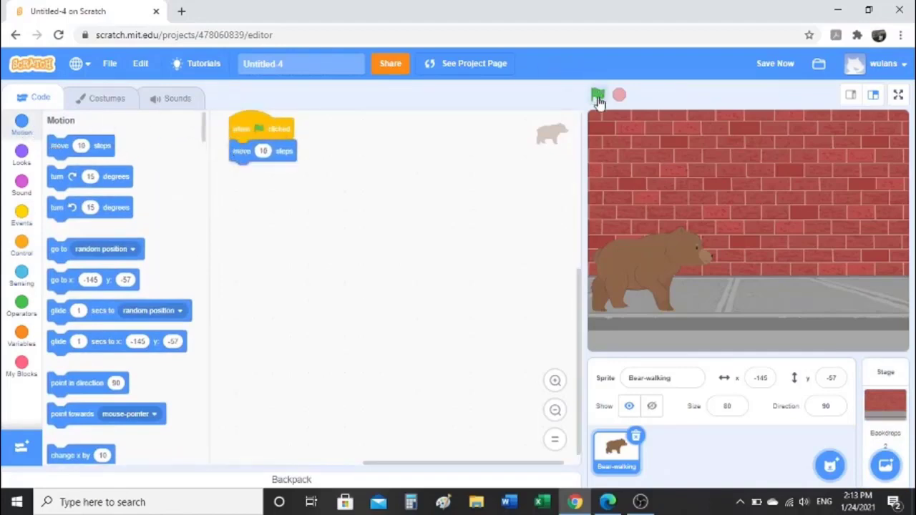
{"action": "left_click", "coordinate": [597, 95]}
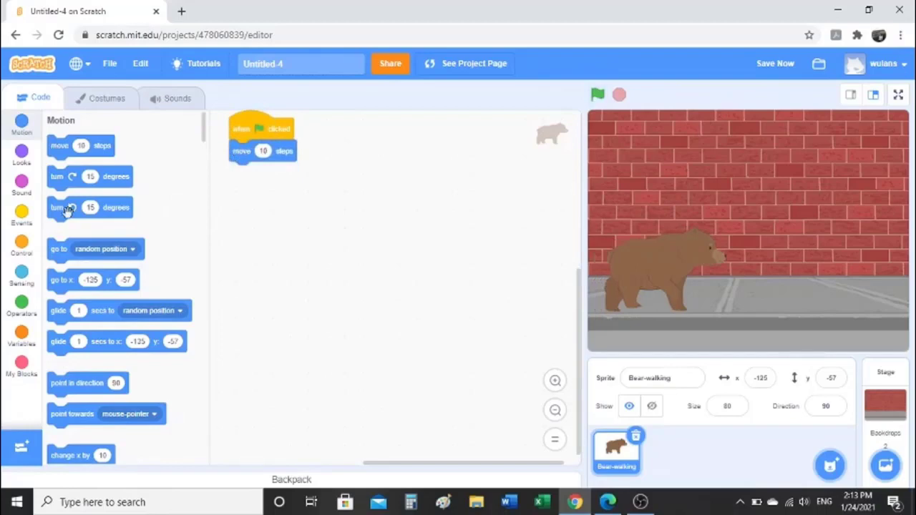
Repeat 'move 10 steps' inside a forever loop, run the bear, then stop it.
{"action": "left_click", "coordinate": [21, 243]}
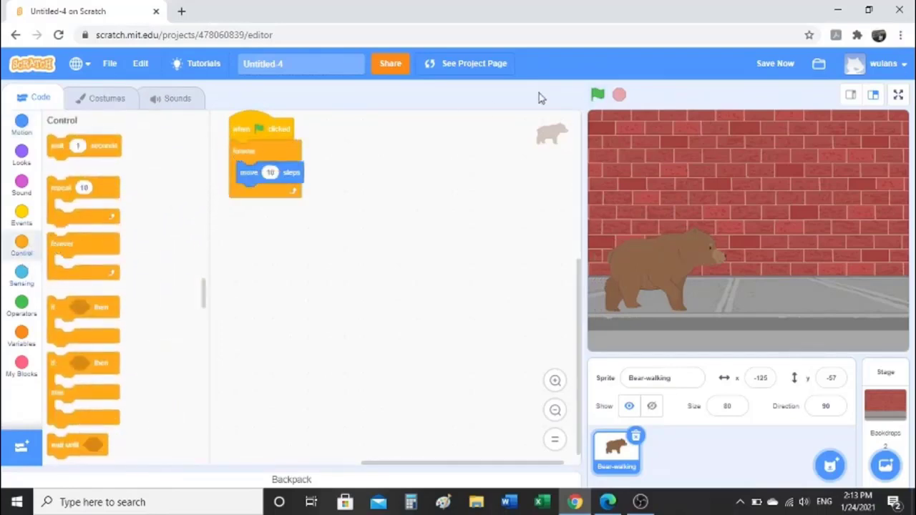
{"action": "left_click", "coordinate": [597, 95]}
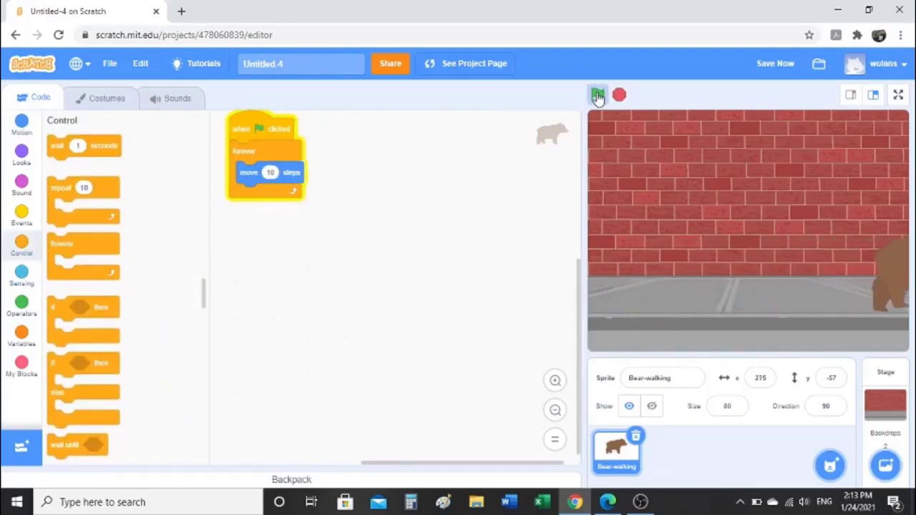
{"action": "left_click", "coordinate": [597, 94]}
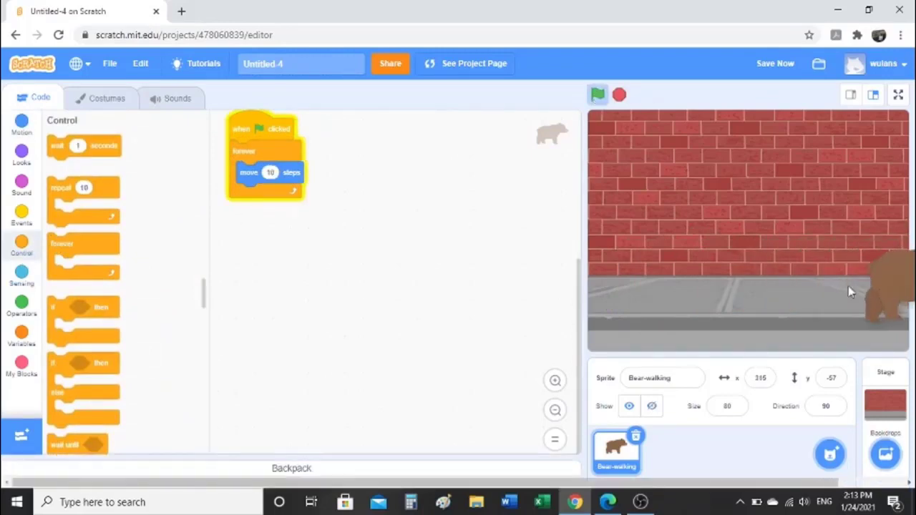
{"action": "left_click", "coordinate": [598, 94]}
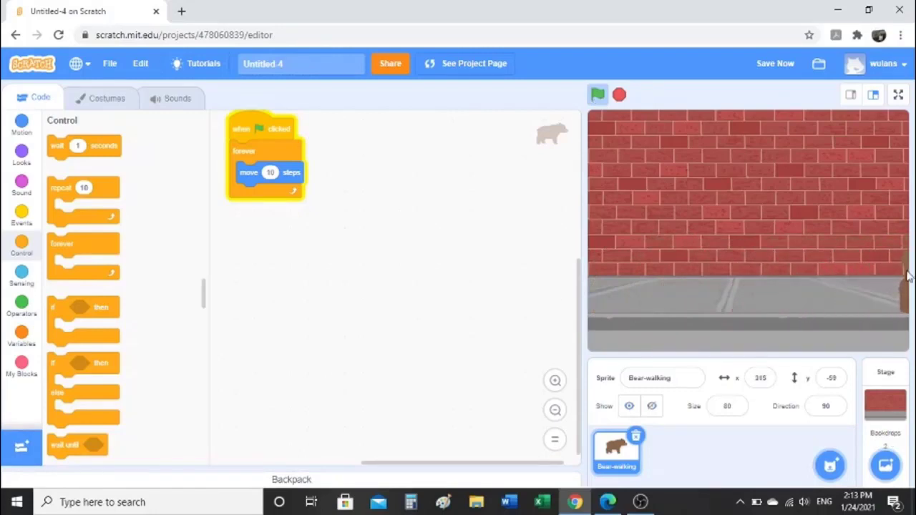
{"action": "left_click", "coordinate": [597, 94]}
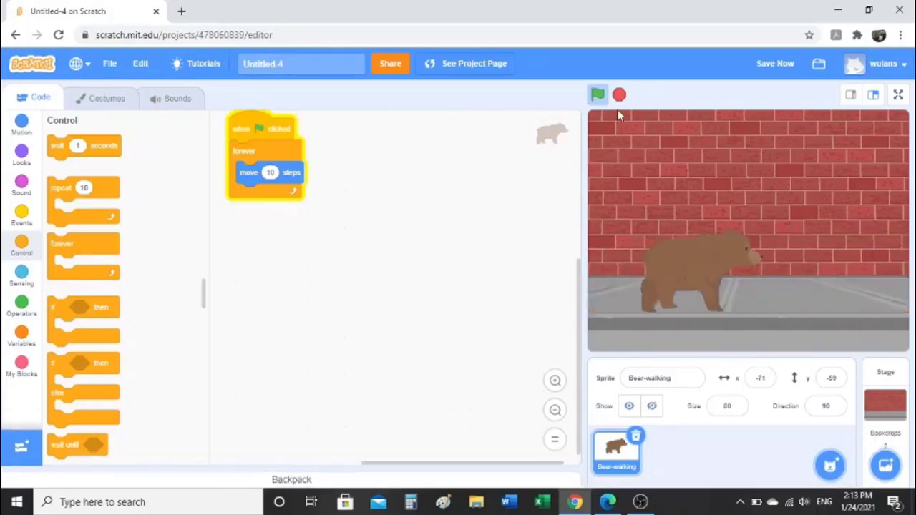
{"action": "left_click", "coordinate": [597, 94]}
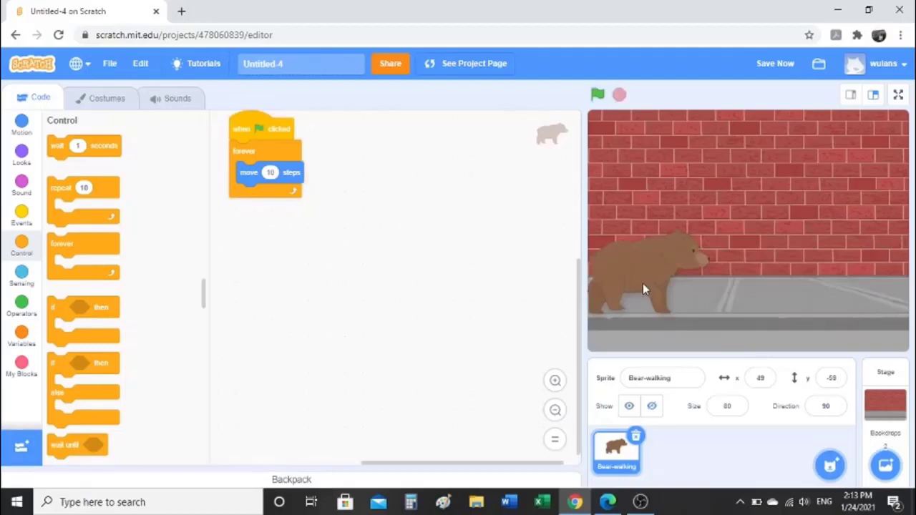
Add 'next costume' under 'move 10 steps' in the forever loop and test-run the bear.
{"action": "left_click", "coordinate": [21, 153]}
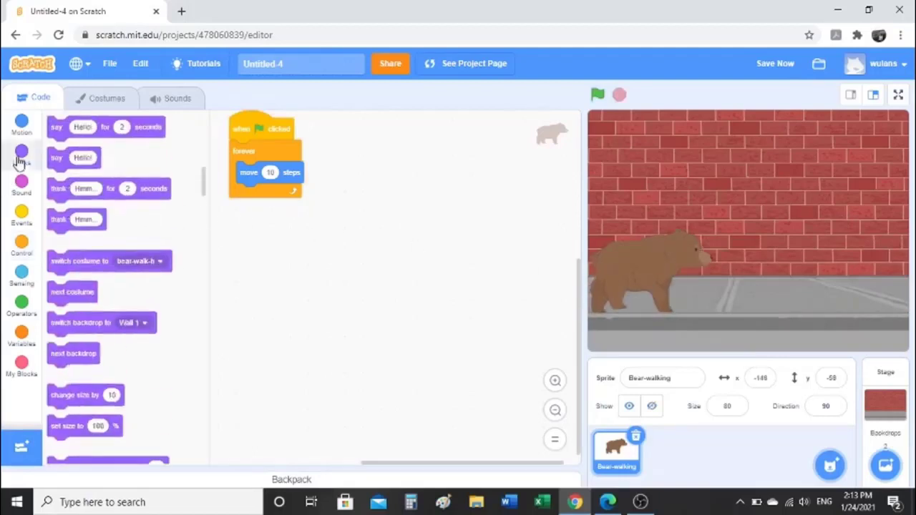
{"action": "left_click", "coordinate": [22, 153]}
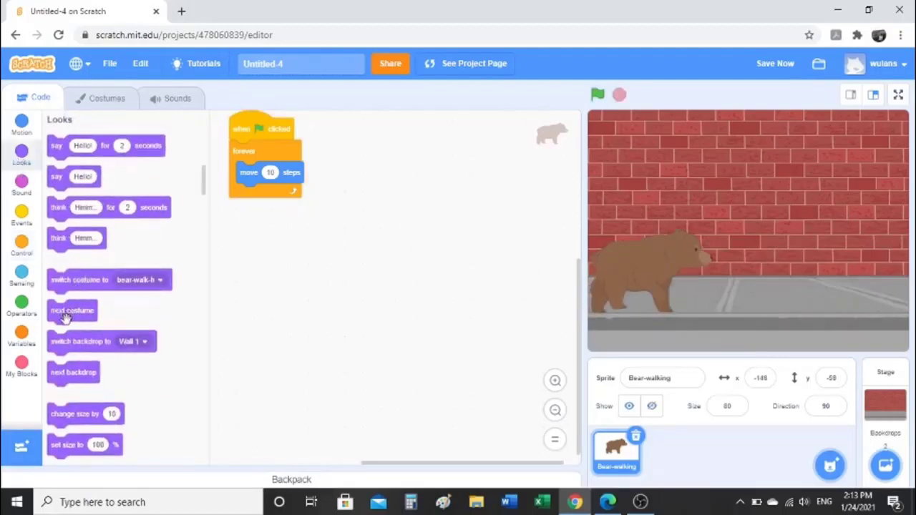
{"action": "left_click_drag", "start_coordinate": [71, 310], "coordinate": [271, 193]}
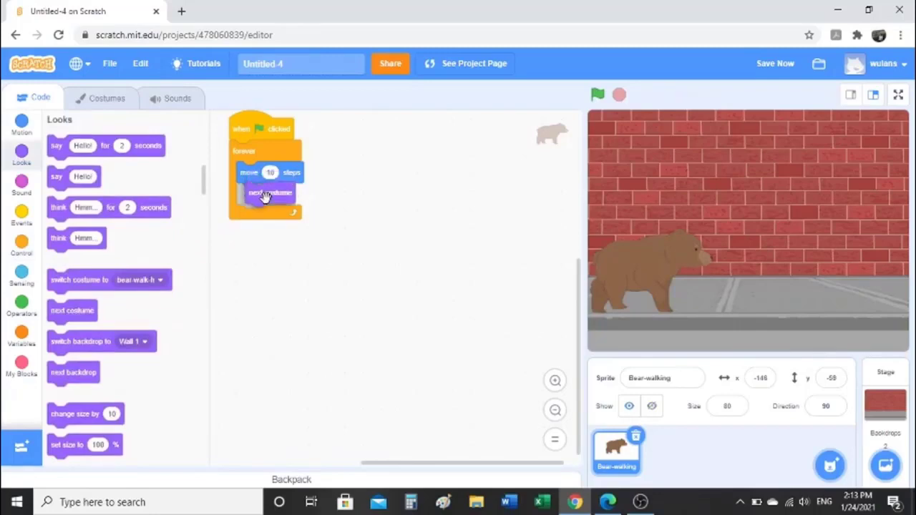
{"action": "mouse_move", "coordinate": [583, 93]}
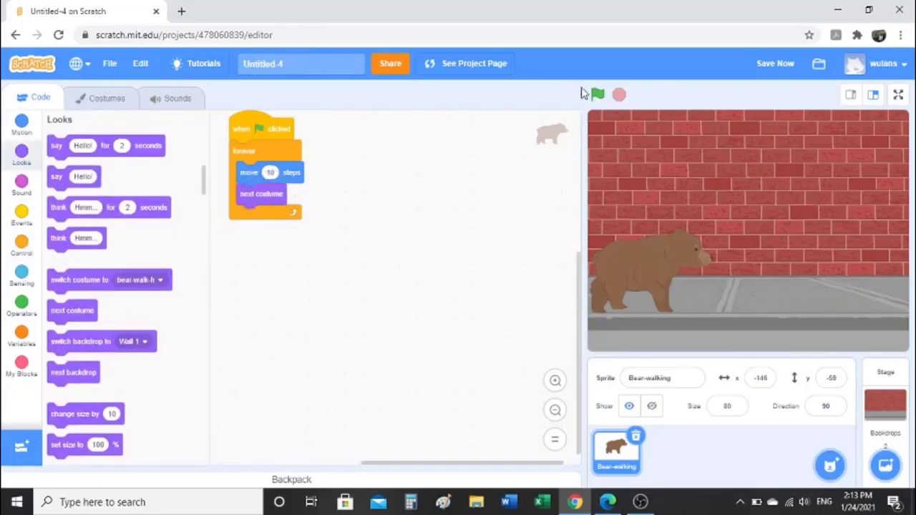
{"action": "left_click", "coordinate": [597, 94]}
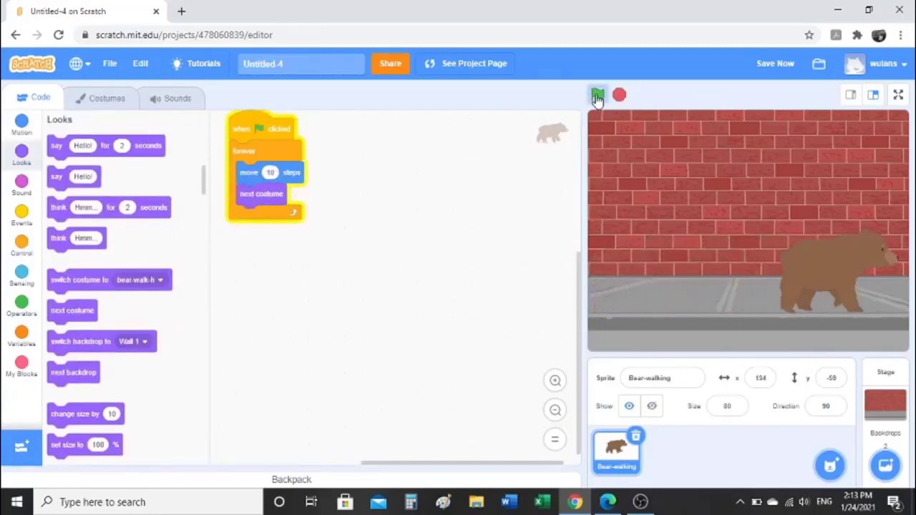
{"action": "left_click", "coordinate": [597, 94]}
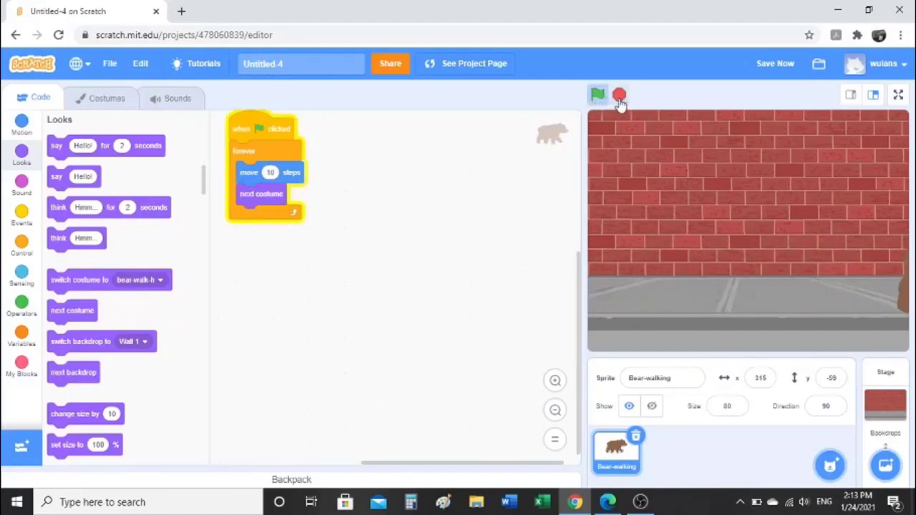
{"action": "left_click", "coordinate": [598, 94]}
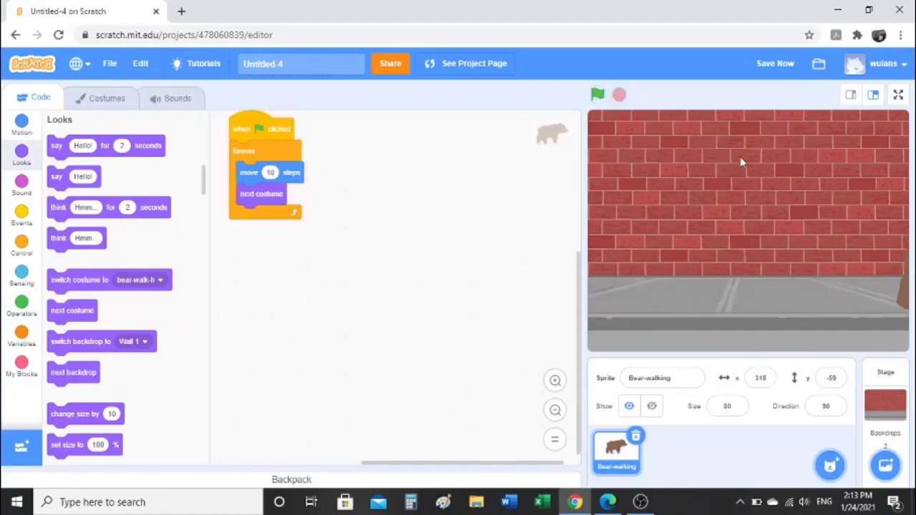
{"action": "left_click", "coordinate": [596, 94]}
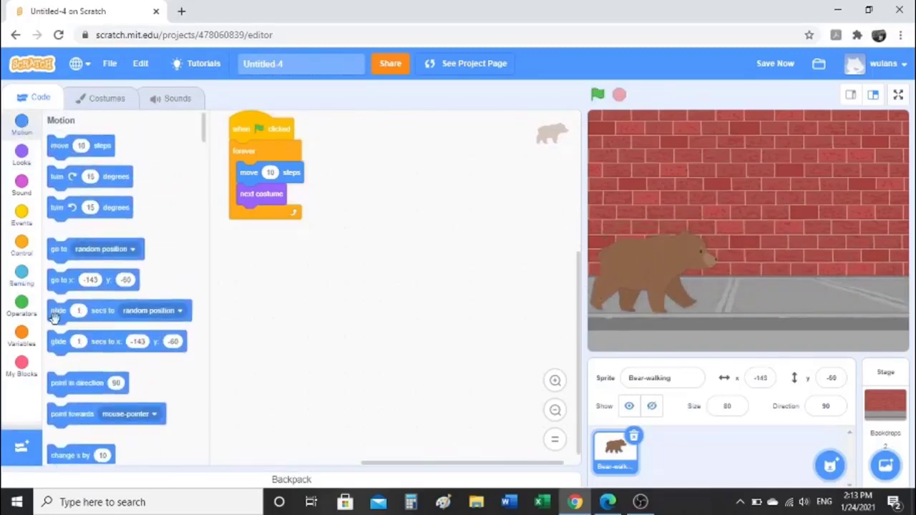
Add 'if on edge, bounce' after 'next costume' and test the bear bouncing at the edge.
{"action": "scroll", "scroll_direction": "down", "scroll_amount": 3}
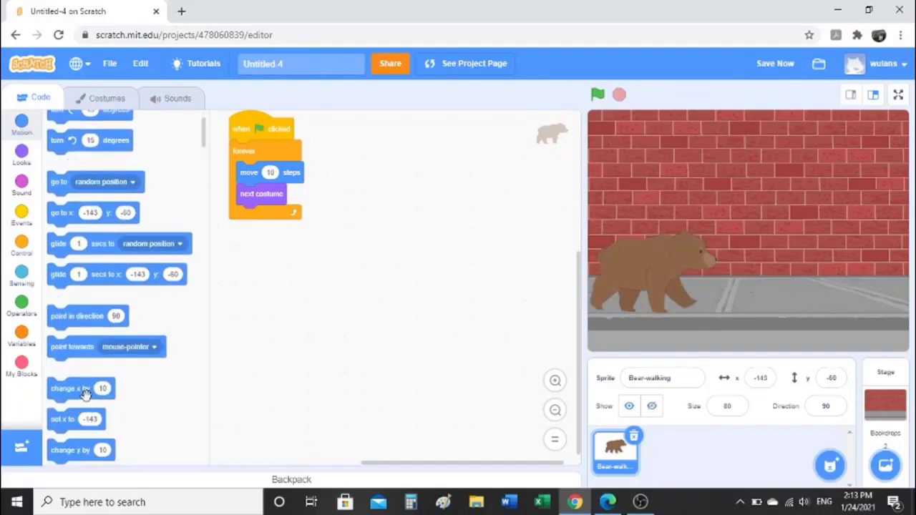
{"action": "scroll", "scroll_direction": "down", "scroll_amount": 3}
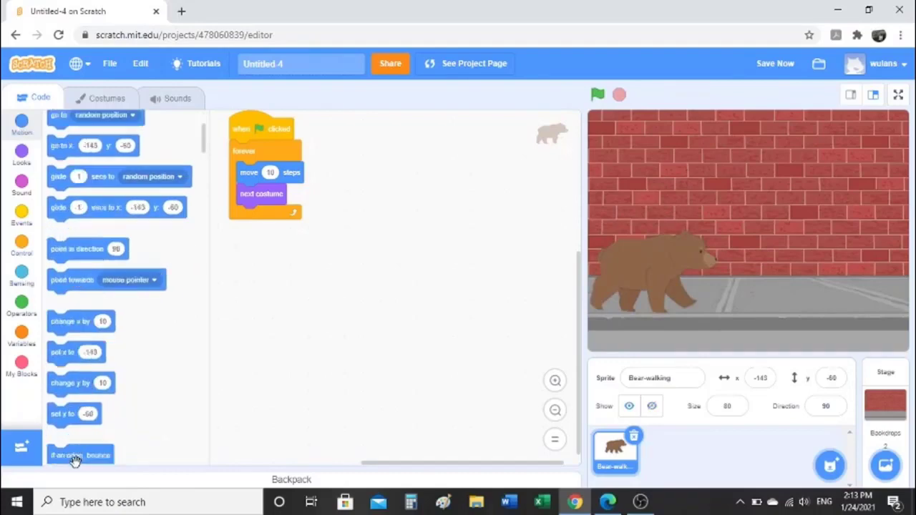
{"action": "left_click_drag", "start_coordinate": [75, 454], "coordinate": [271, 217]}
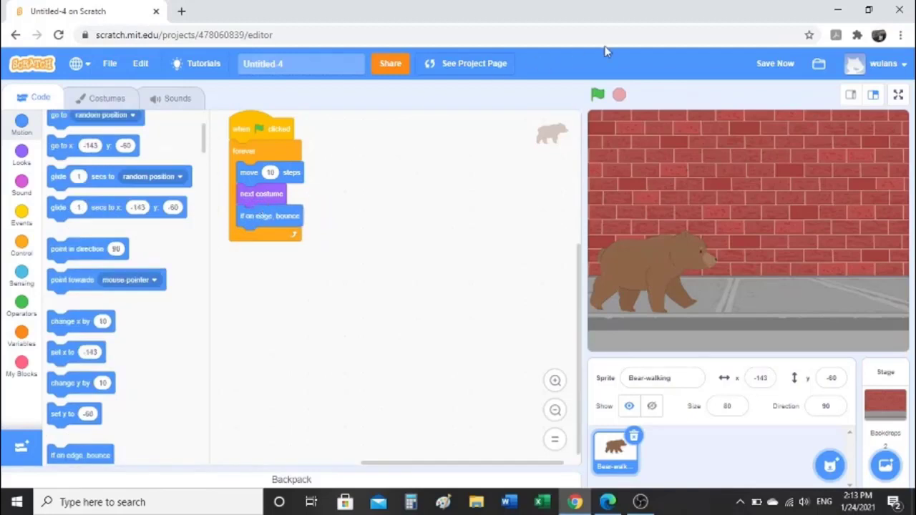
{"action": "left_click", "coordinate": [597, 95]}
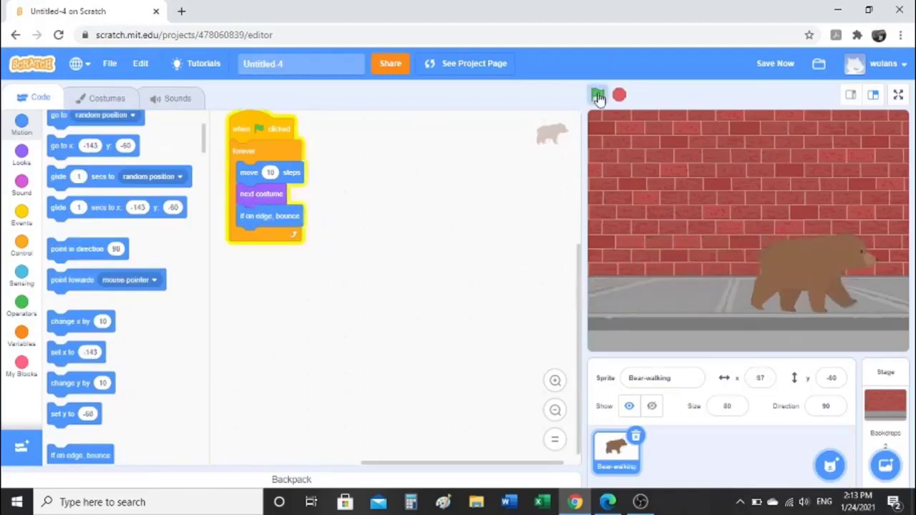
{"action": "left_click", "coordinate": [597, 94]}
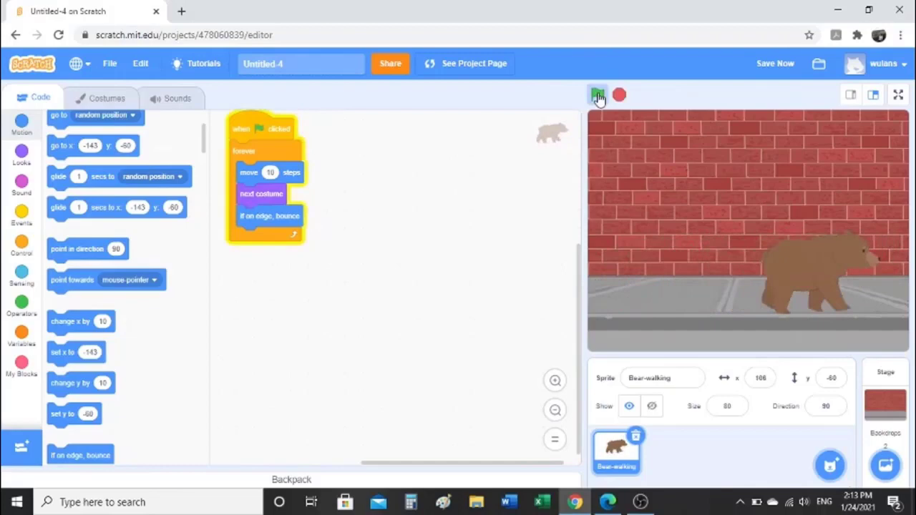
{"action": "left_click", "coordinate": [597, 94]}
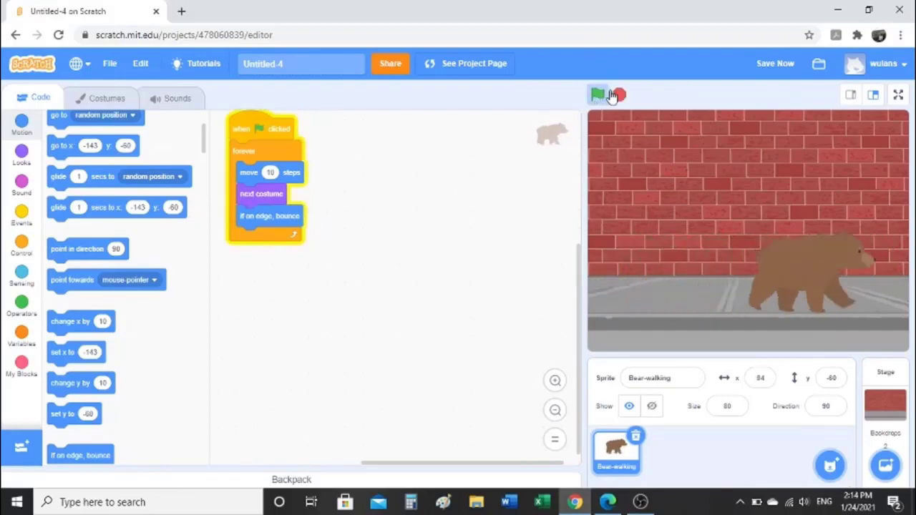
{"action": "left_click", "coordinate": [597, 95]}
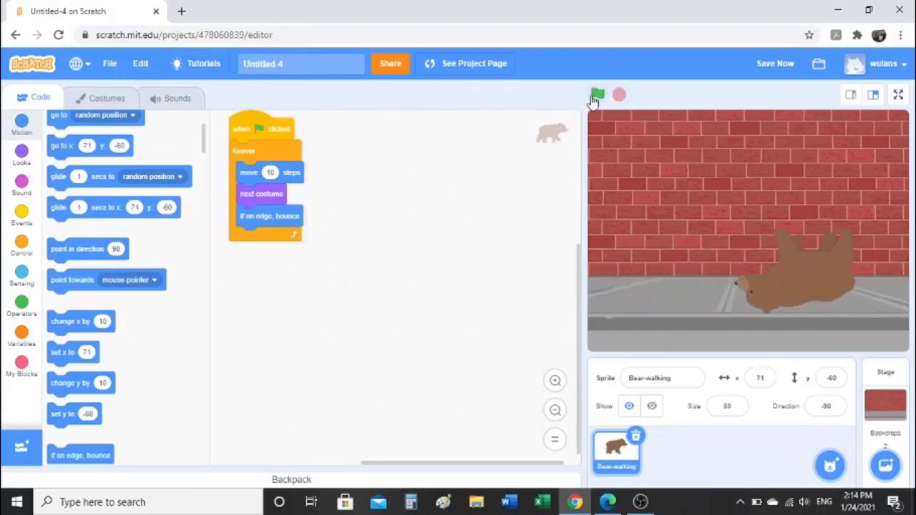
{"action": "left_click", "coordinate": [597, 94]}
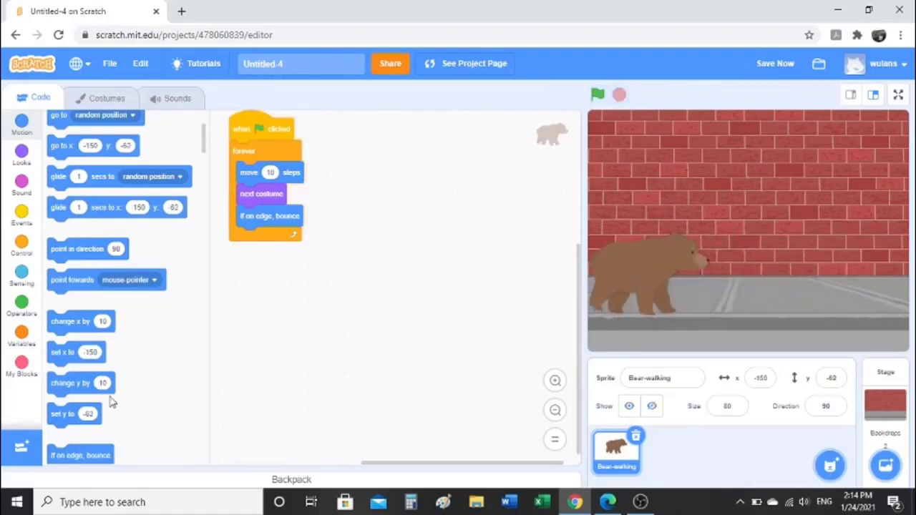
Append 'set rotation style left-right' to the loop and test the bear walking upright.
{"action": "scroll", "scroll_direction": "down", "scroll_amount": 3}
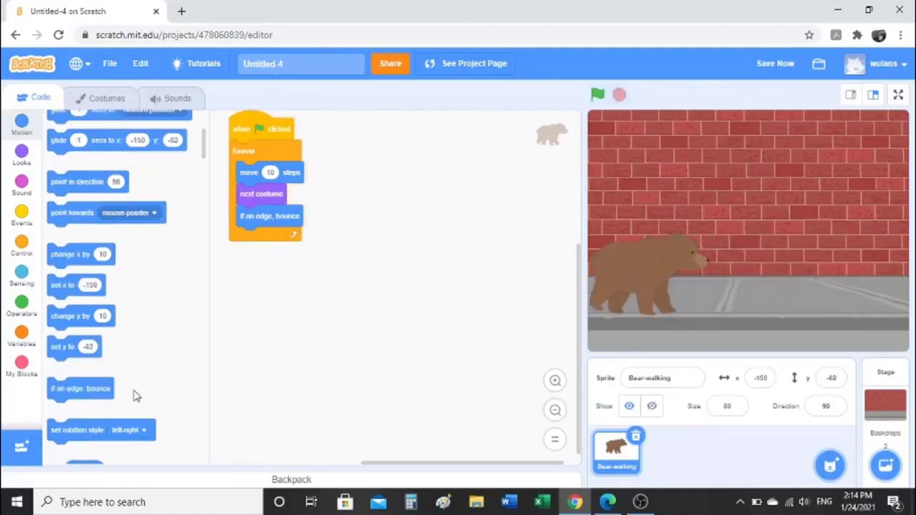
{"action": "left_click_drag", "start_coordinate": [100, 429], "coordinate": [289, 238]}
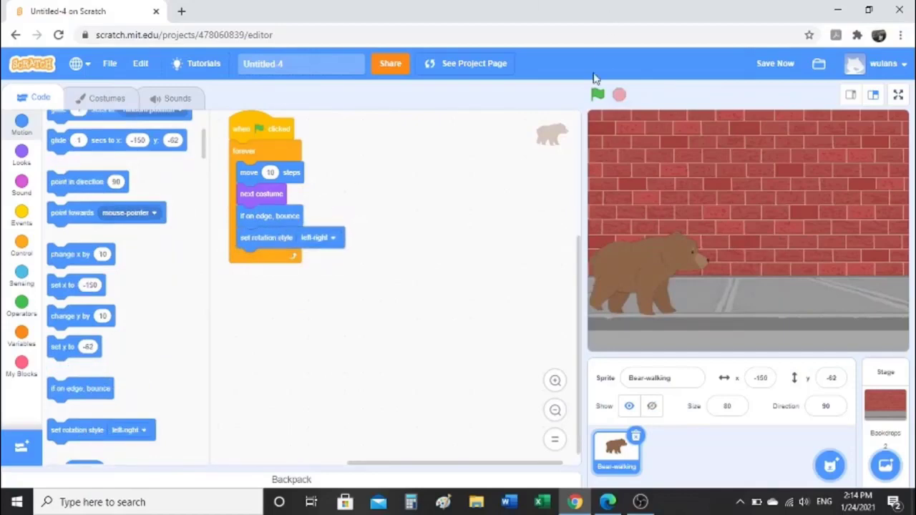
{"action": "left_click", "coordinate": [597, 94]}
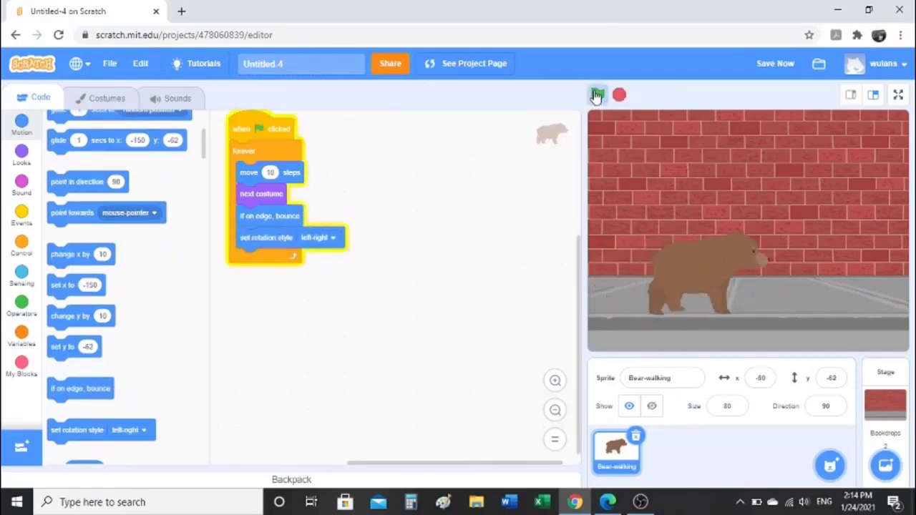
{"action": "left_click", "coordinate": [597, 95]}
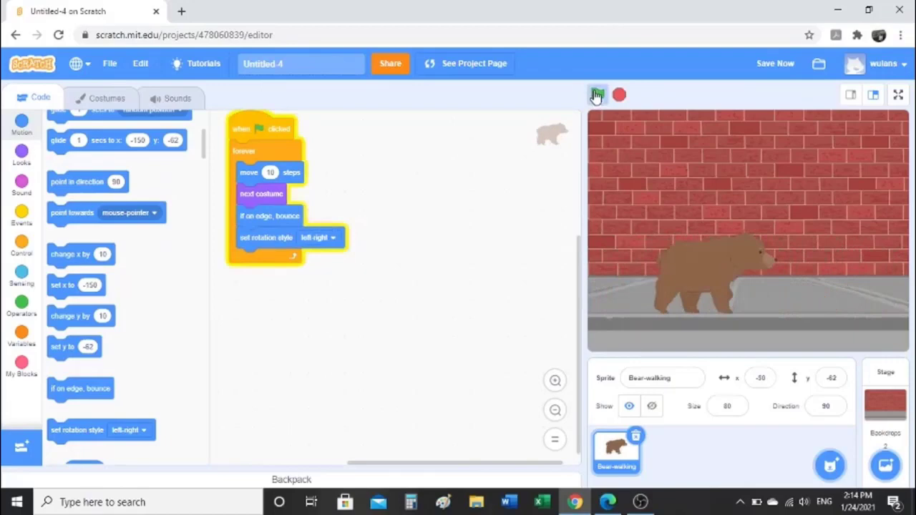
{"action": "left_click", "coordinate": [597, 94]}
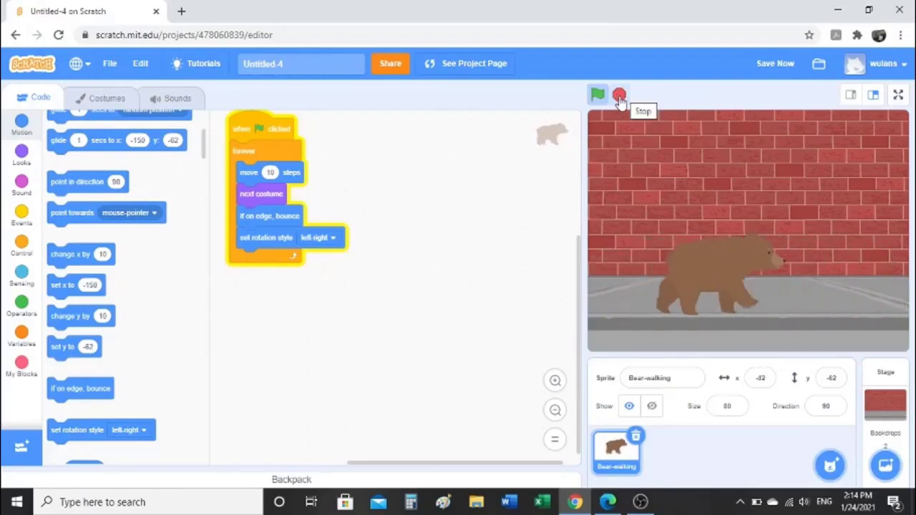
{"action": "left_click", "coordinate": [619, 95]}
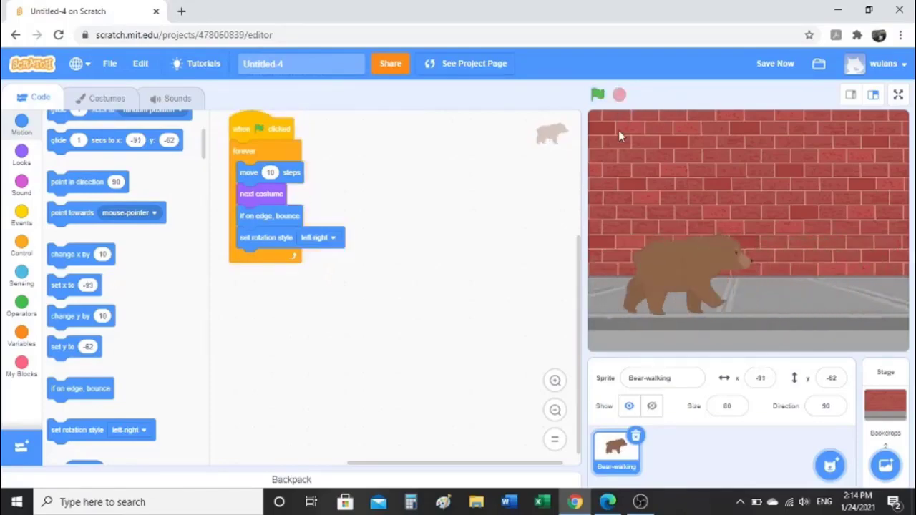